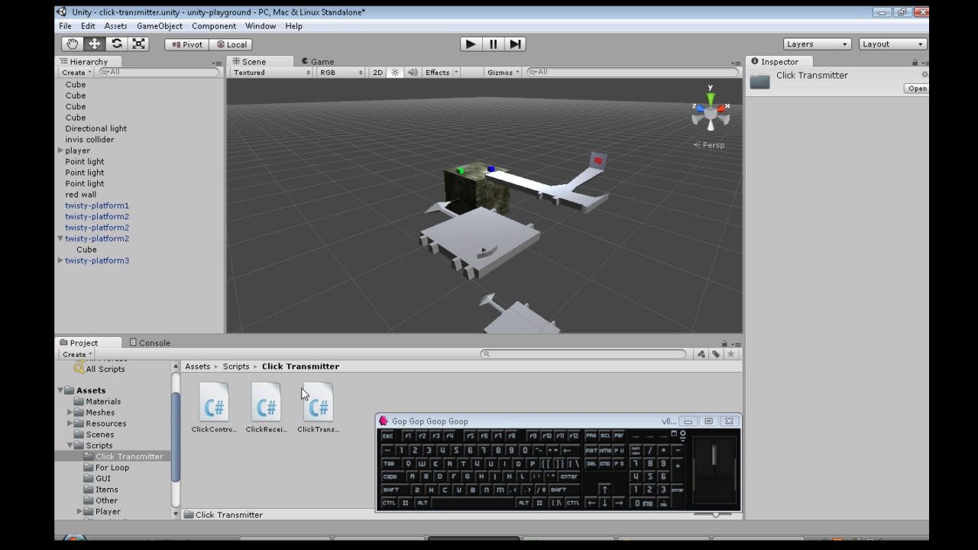
- Preview the ClickReceiver and ClickTransmitter script code, then run the scene in play mode
click(266, 401)
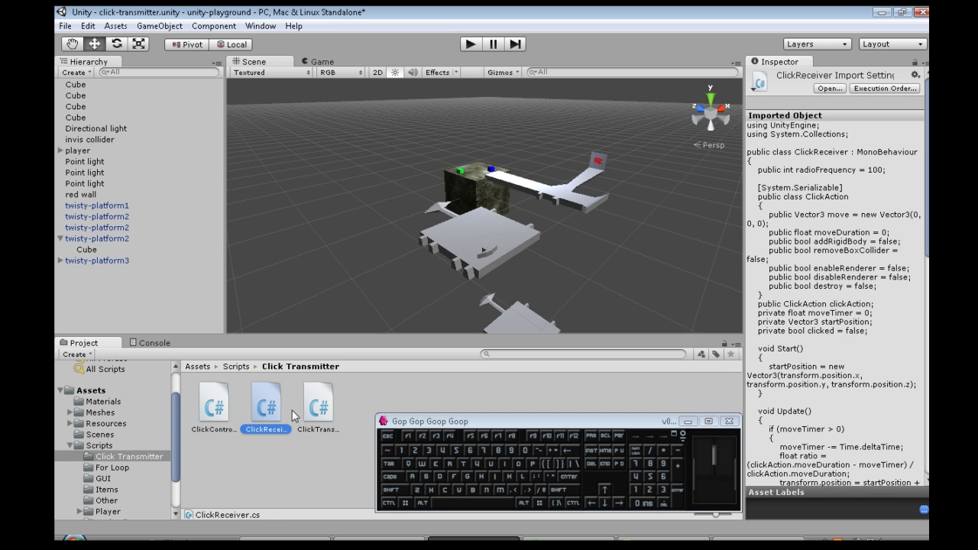
click(317, 405)
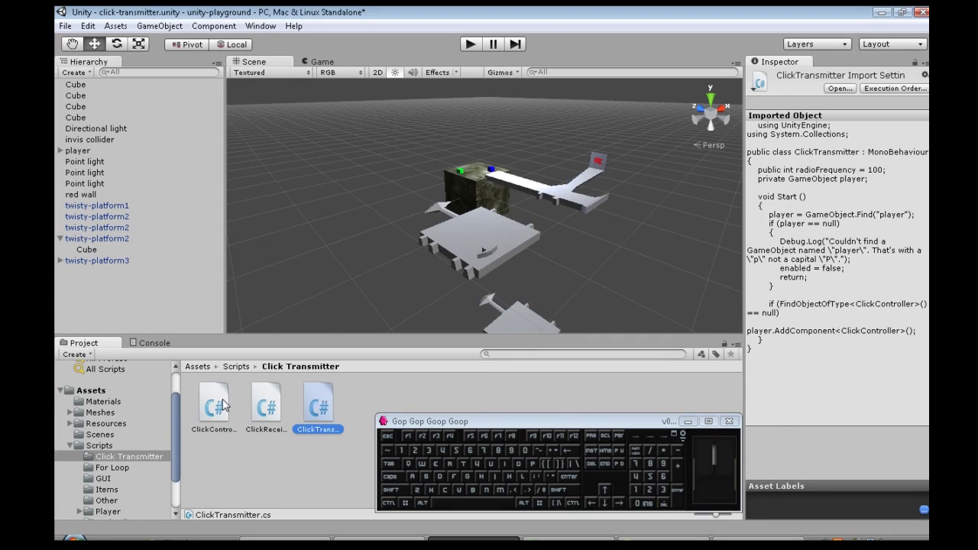
click(266, 405)
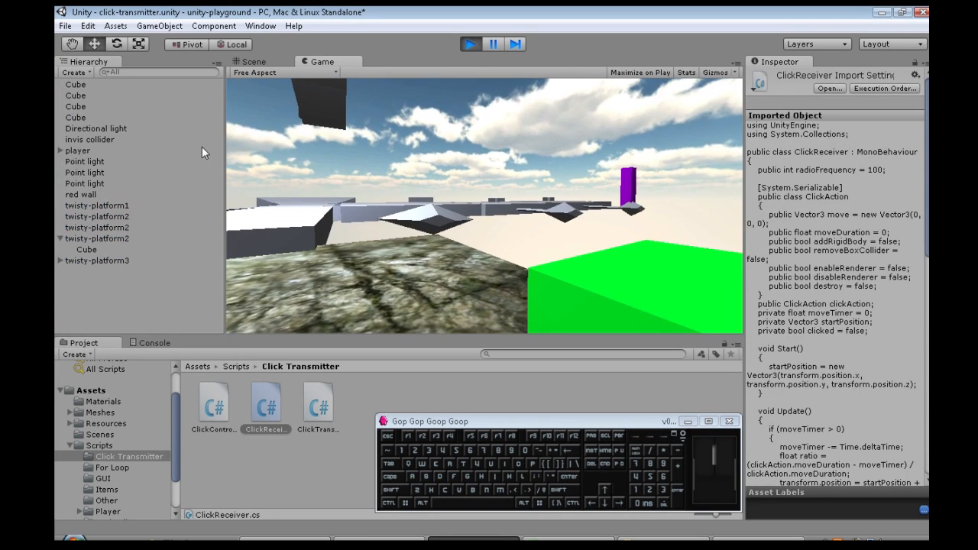
click(84, 172)
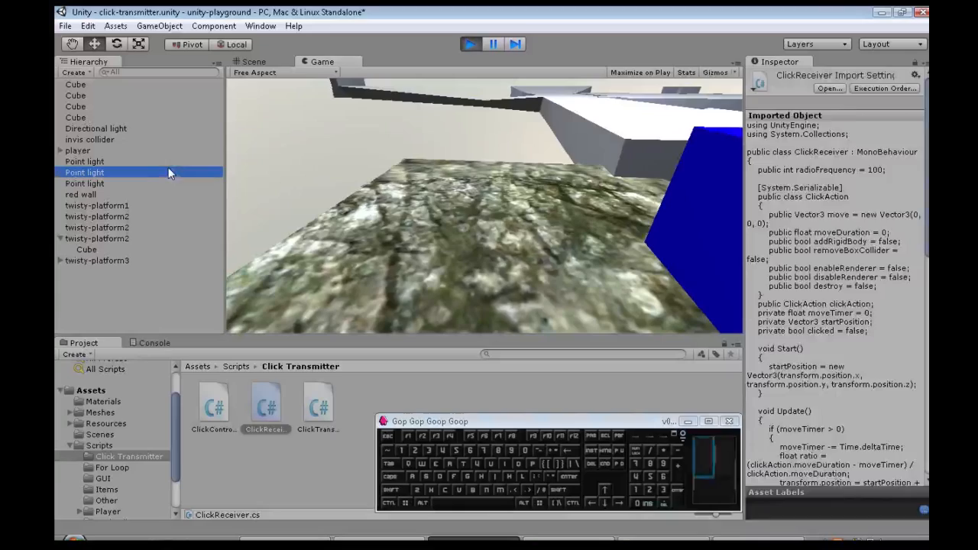
click(84, 171)
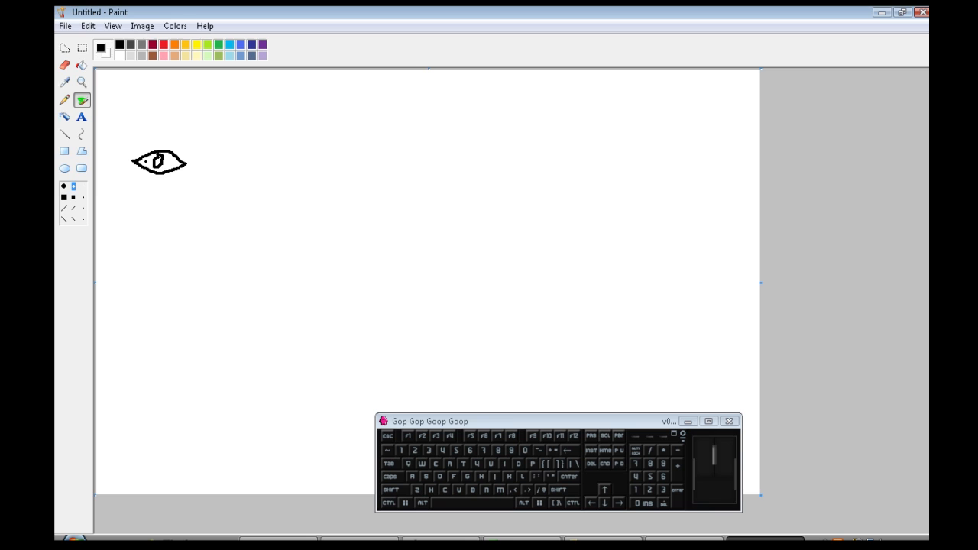
- Draw a red square to the right of the circled eye
click(64, 150)
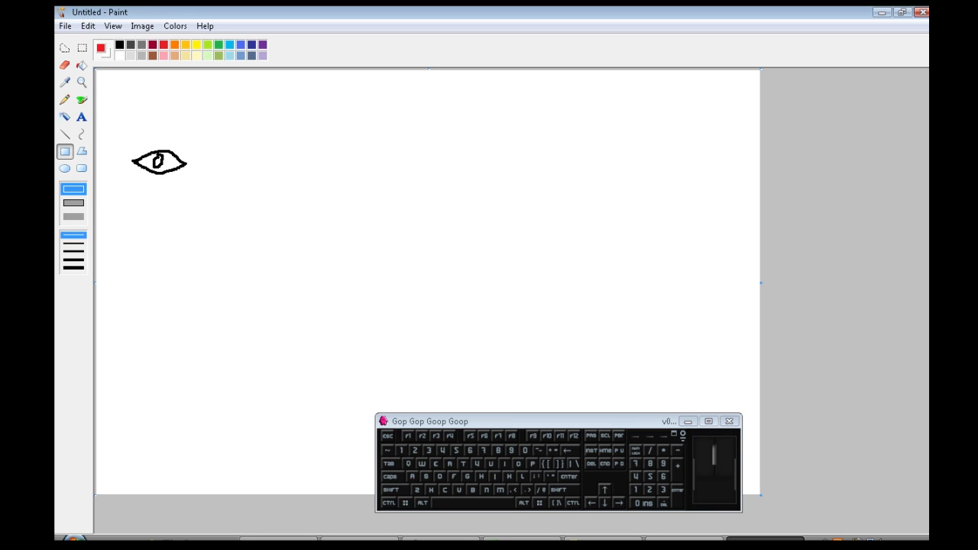
drag(507, 182, 548, 219)
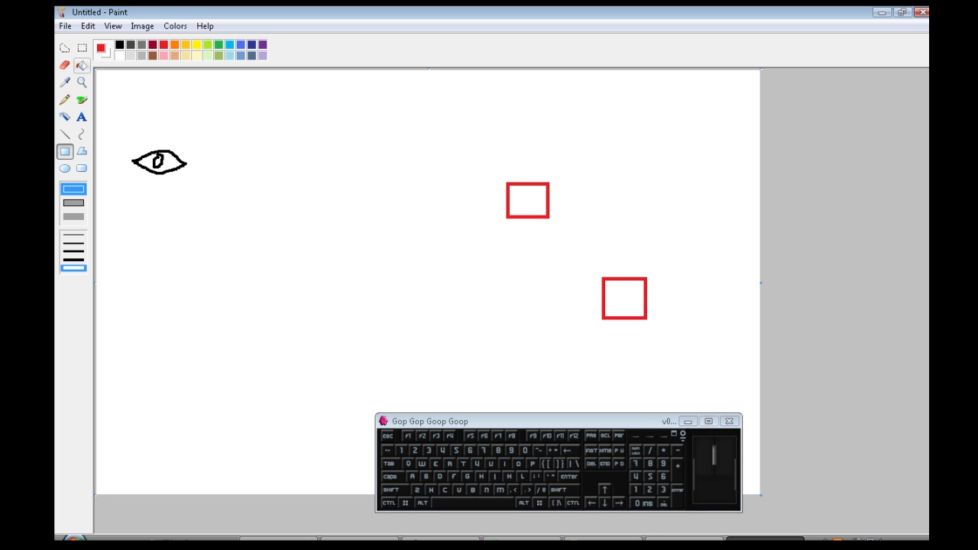
click(81, 100)
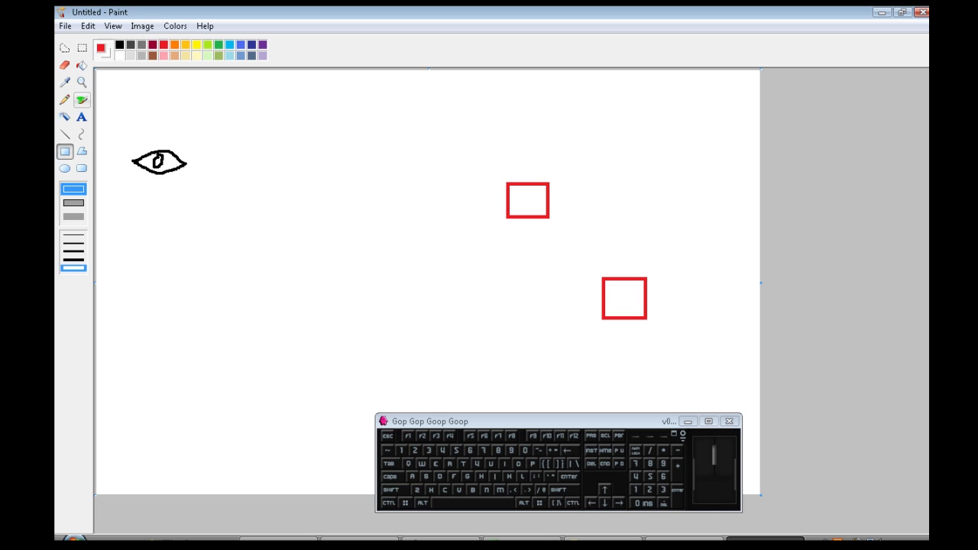
- Draw a red arrowed line from the circled eye to the lower square
click(65, 134)
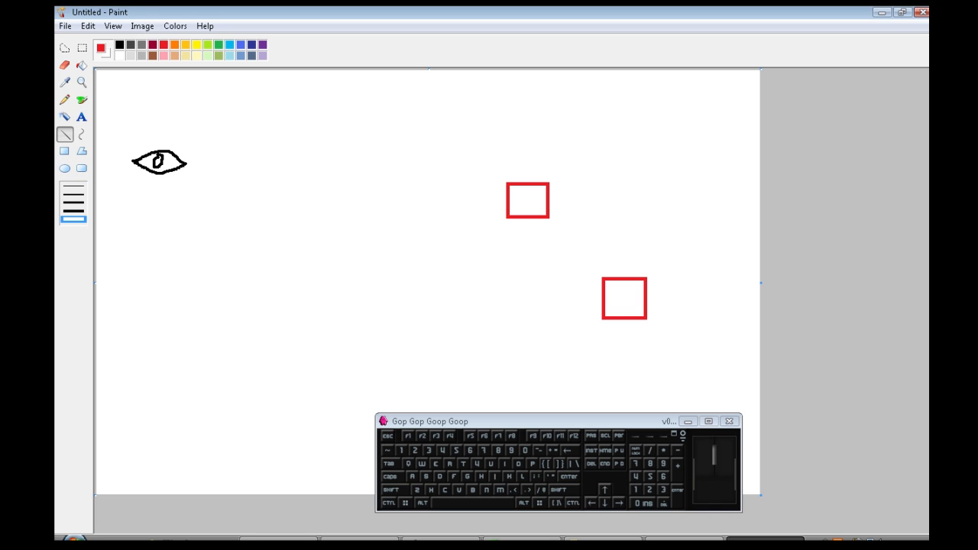
drag(183, 162, 249, 184)
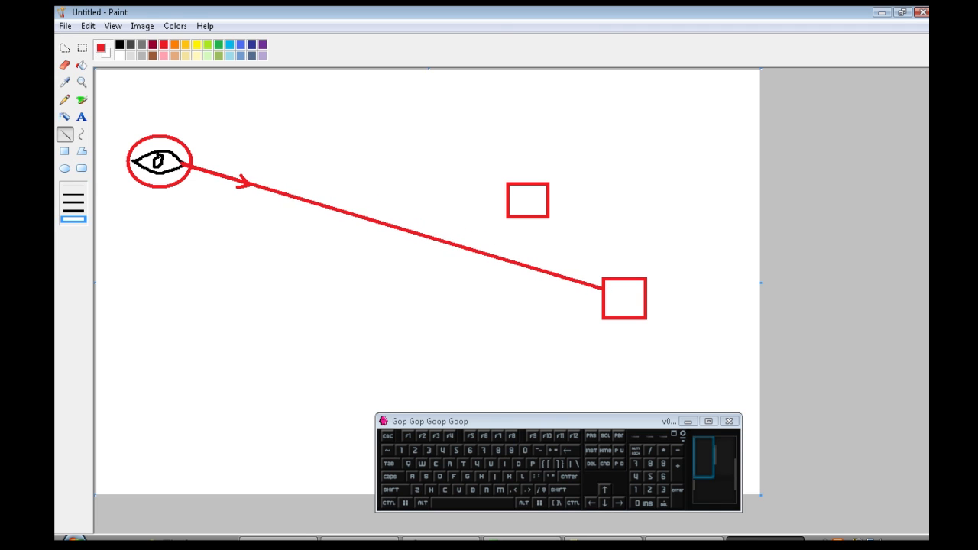
drag(489, 179, 569, 218)
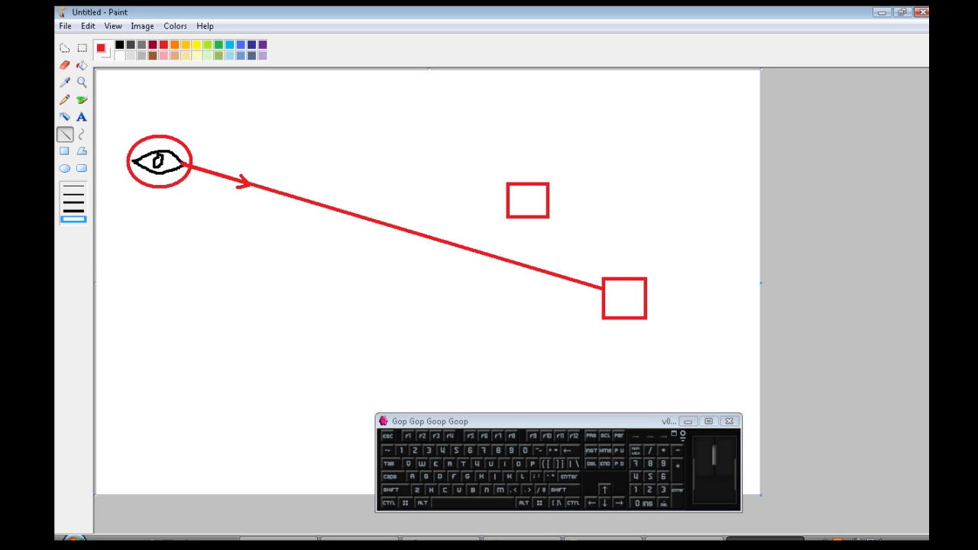
click(65, 168)
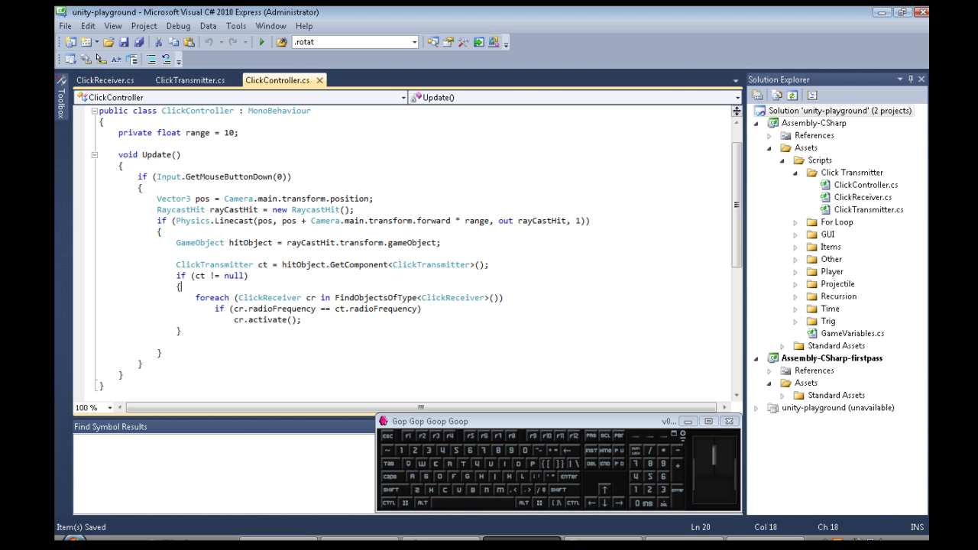
- Highlight 'range' in ClickController's Linecast call, then switch to ClickReceiver.cs
double_click(222, 177)
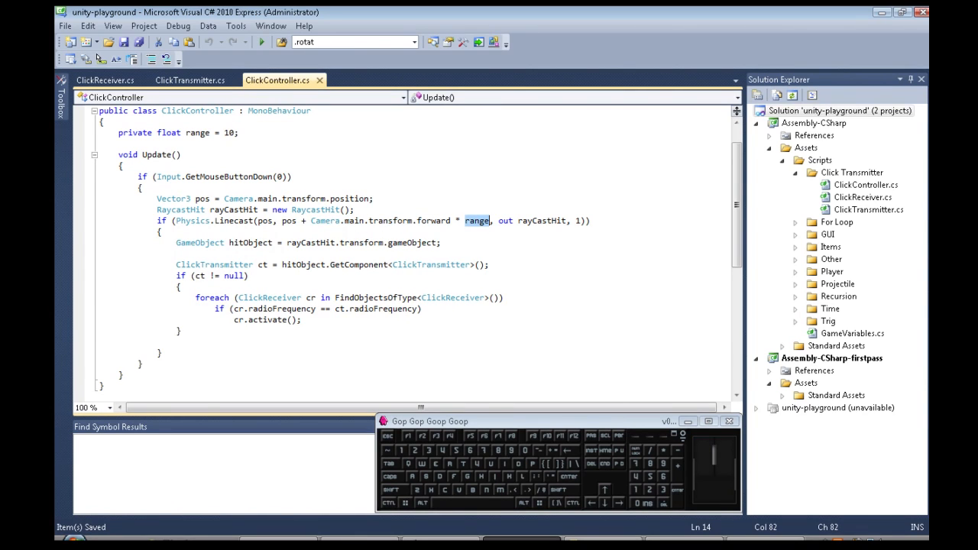
double_click(197, 132)
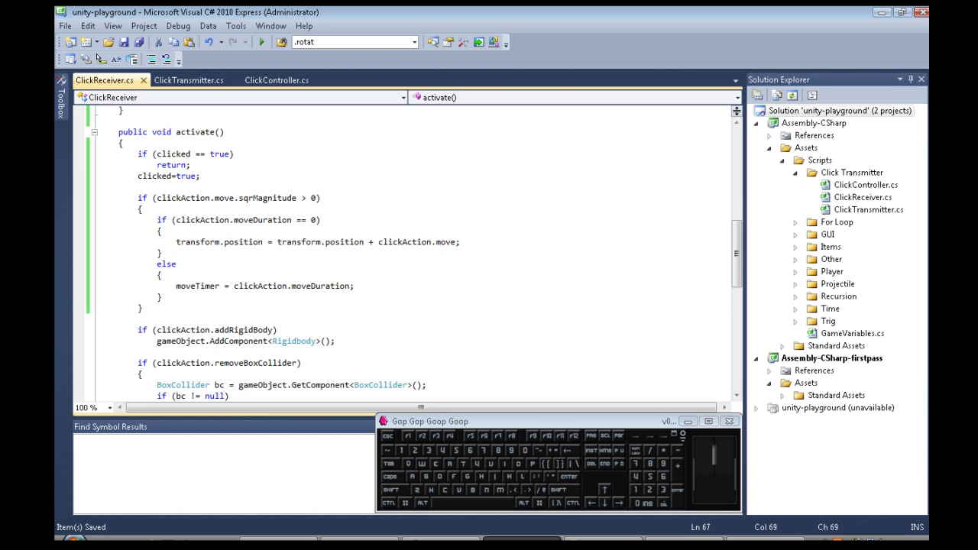
- Scroll through ClickReceiver's activate() method and return to the Unity editor
scroll(down, 3)
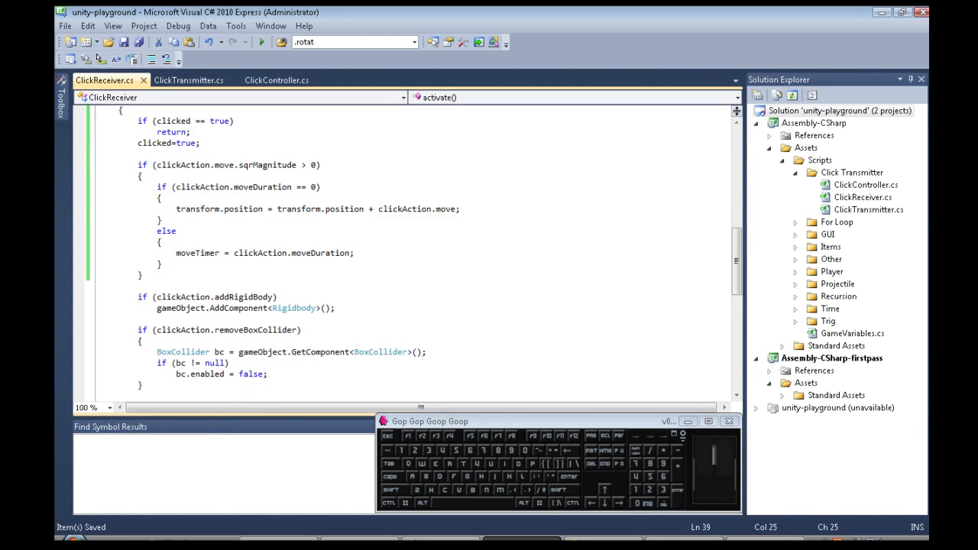
scroll(down, 3)
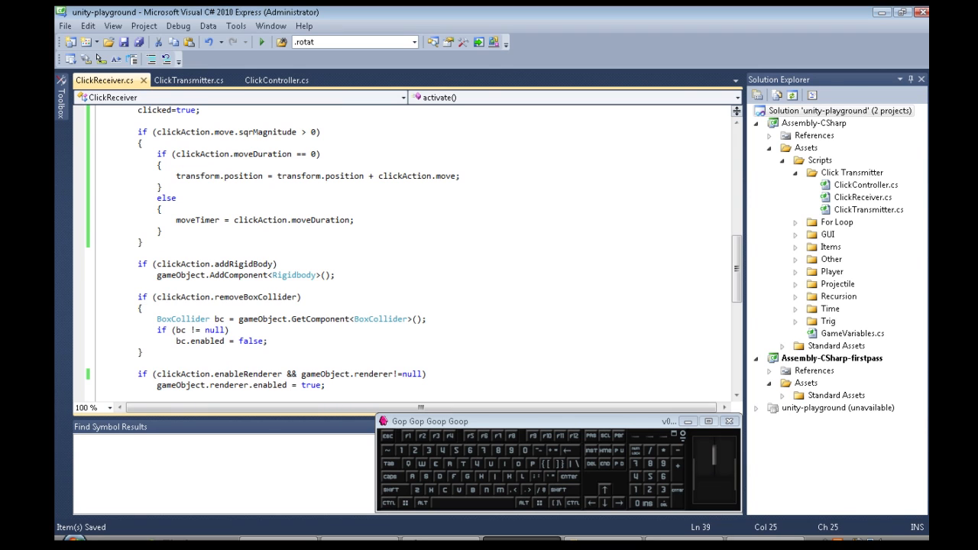
drag(155, 132, 316, 131)
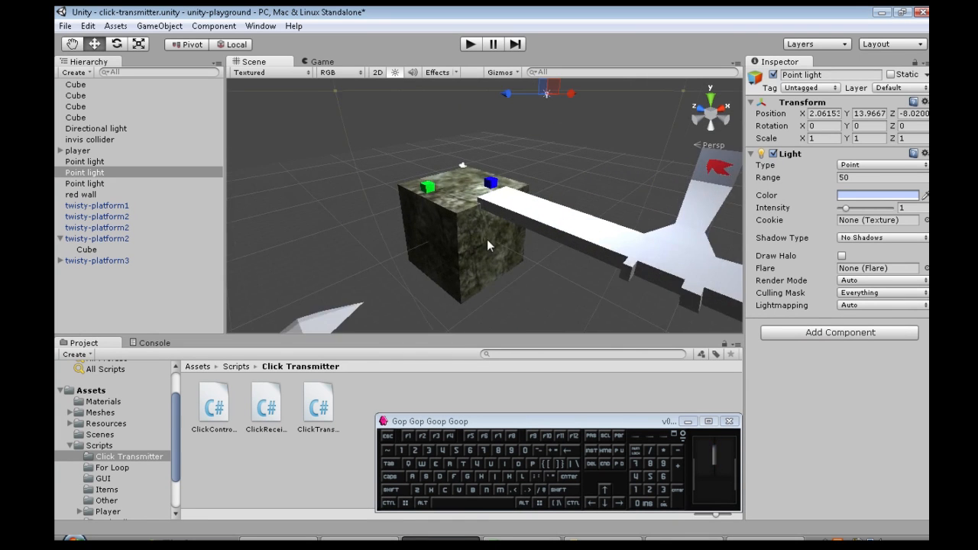
click(428, 186)
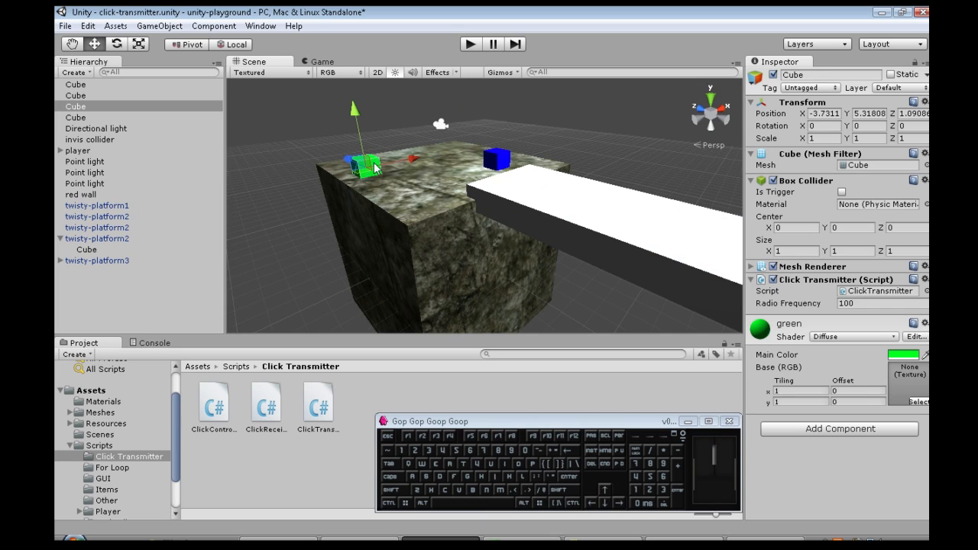
mouse_move(625, 285)
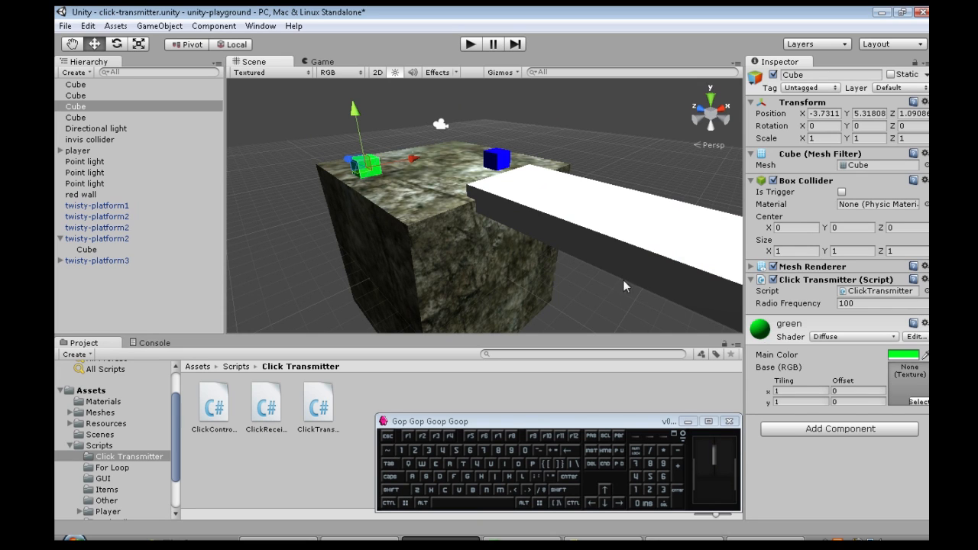
mouse_move(850, 298)
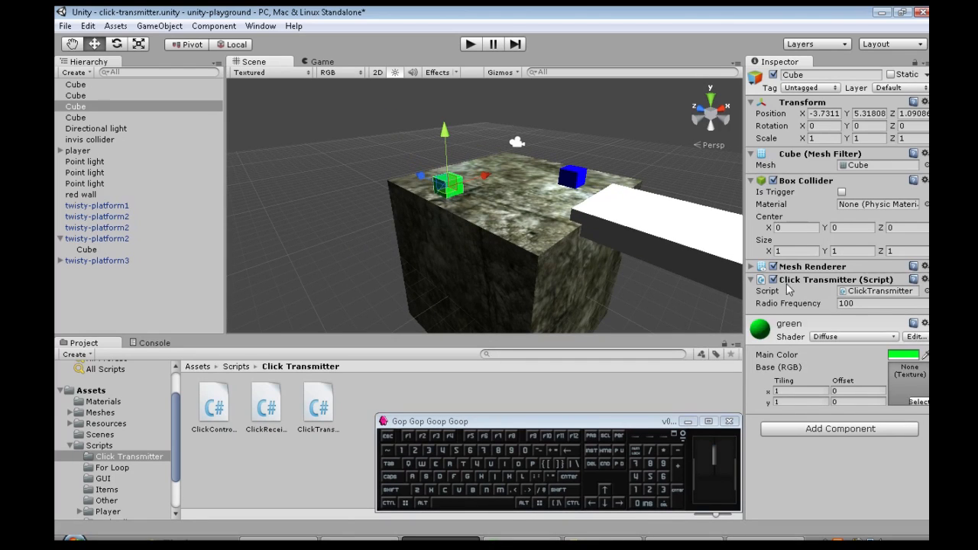
click(879, 303)
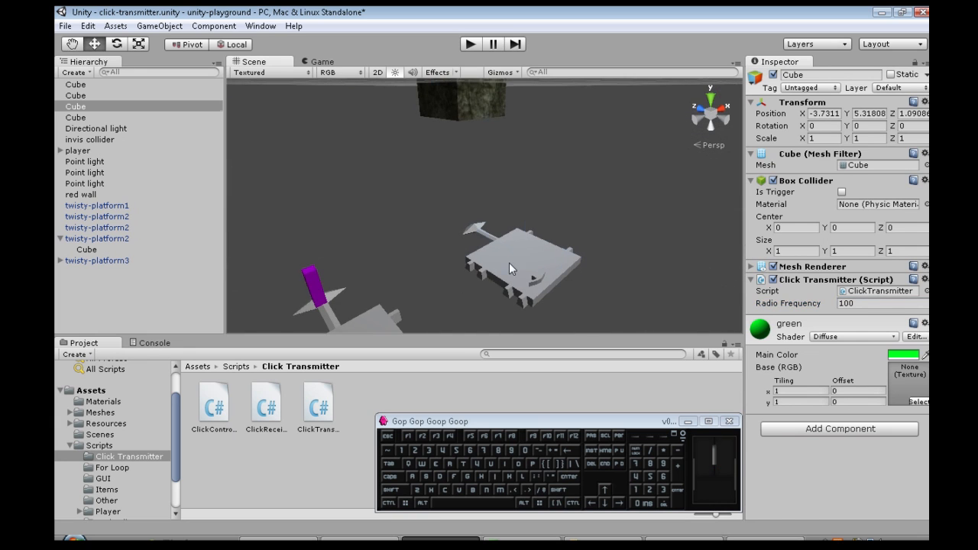
click(97, 216)
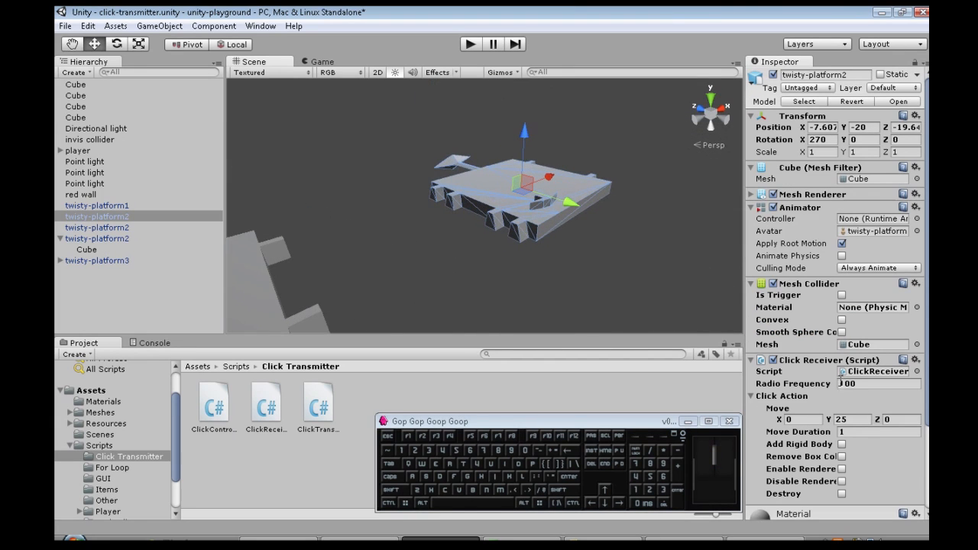
click(879, 383)
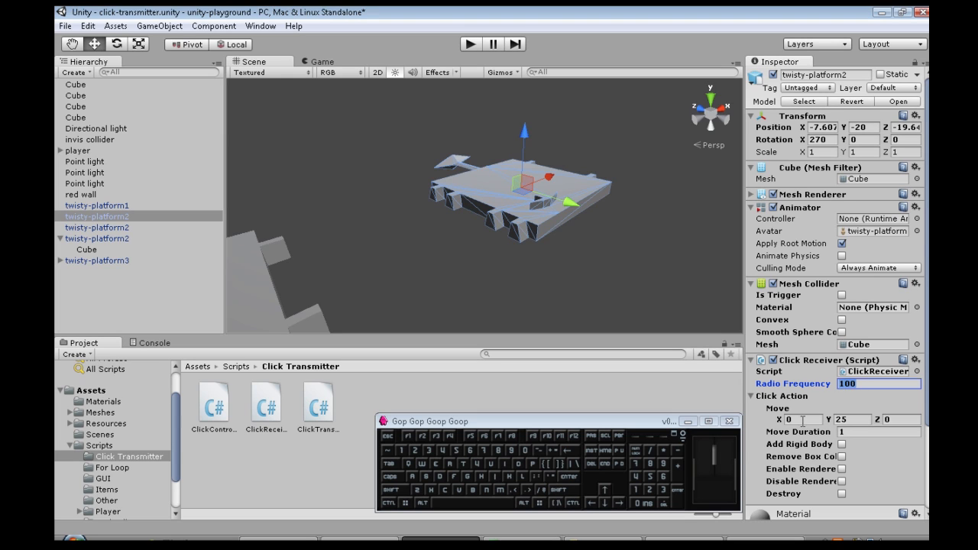
click(850, 419)
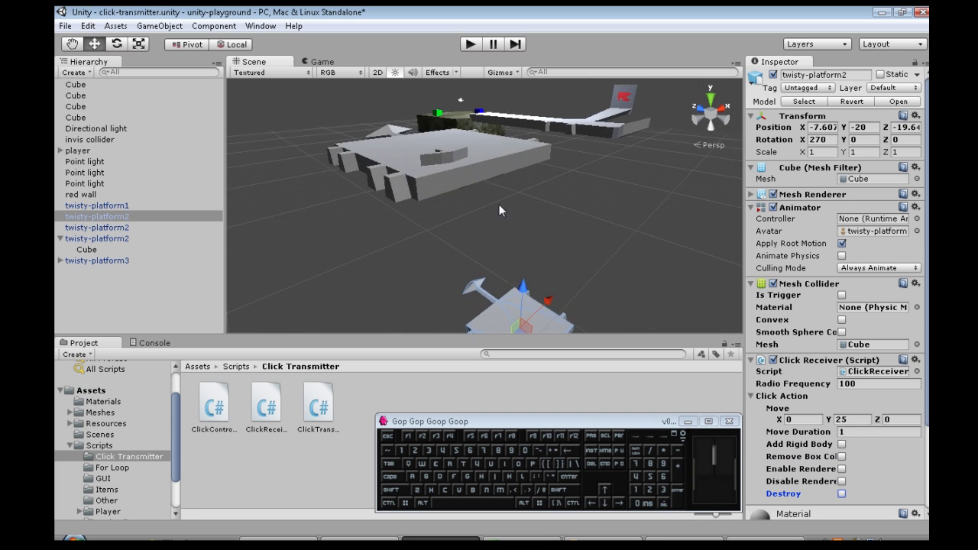
- Inspect the red wall and twisty-platform3 Click Receivers, then load the template scene
click(80, 194)
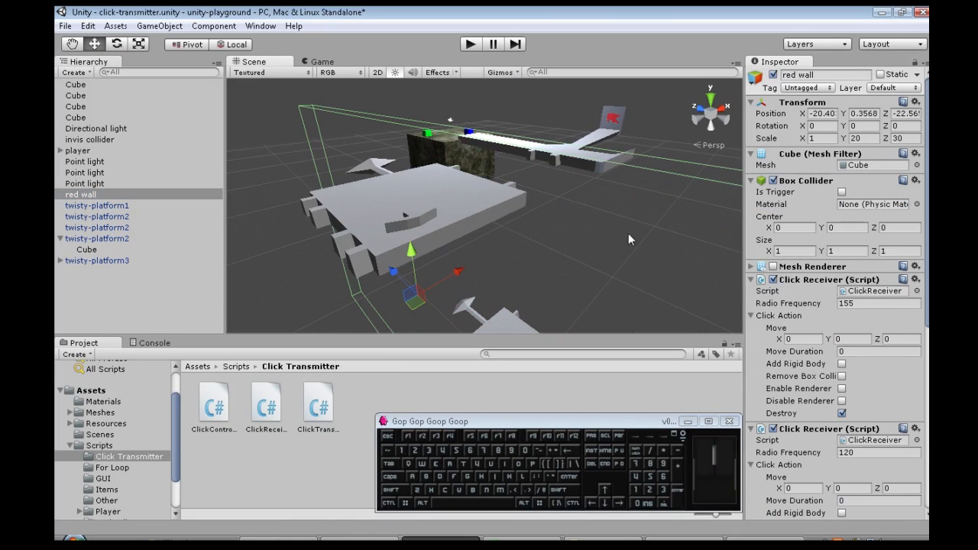
mouse_move(808, 308)
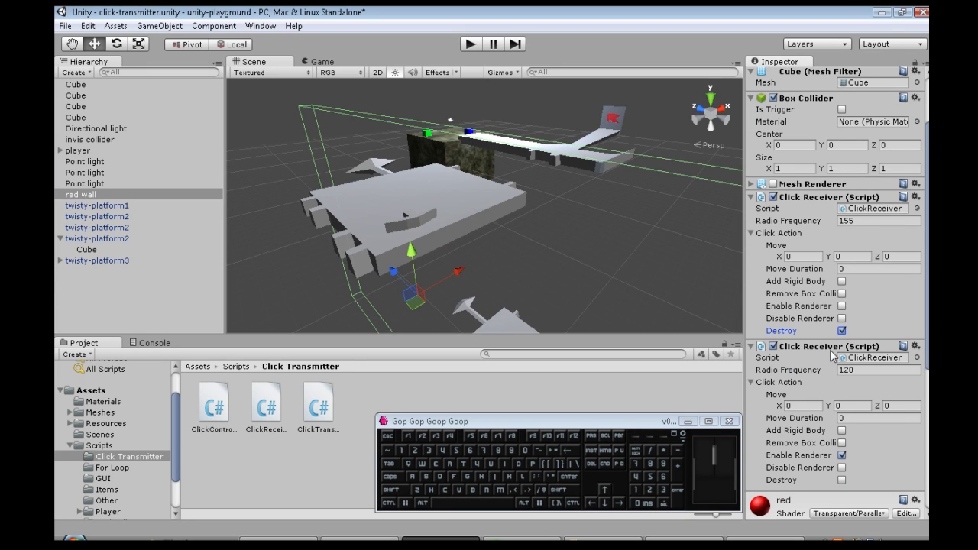
click(877, 370)
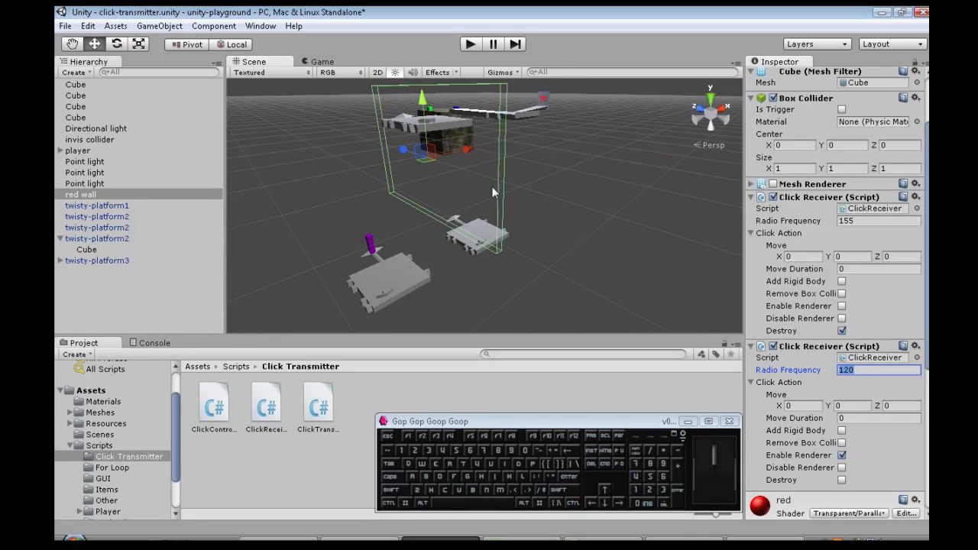
click(86, 249)
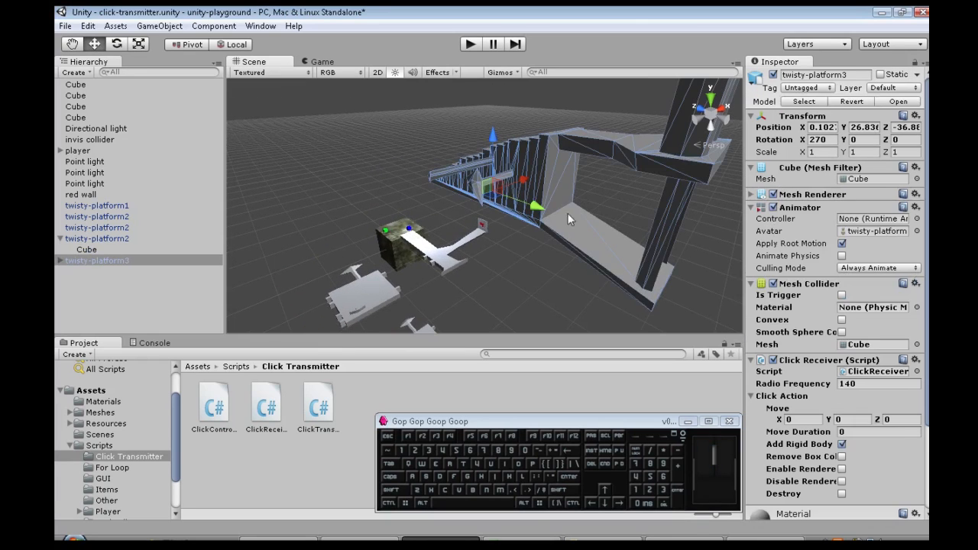
scroll(down, 3)
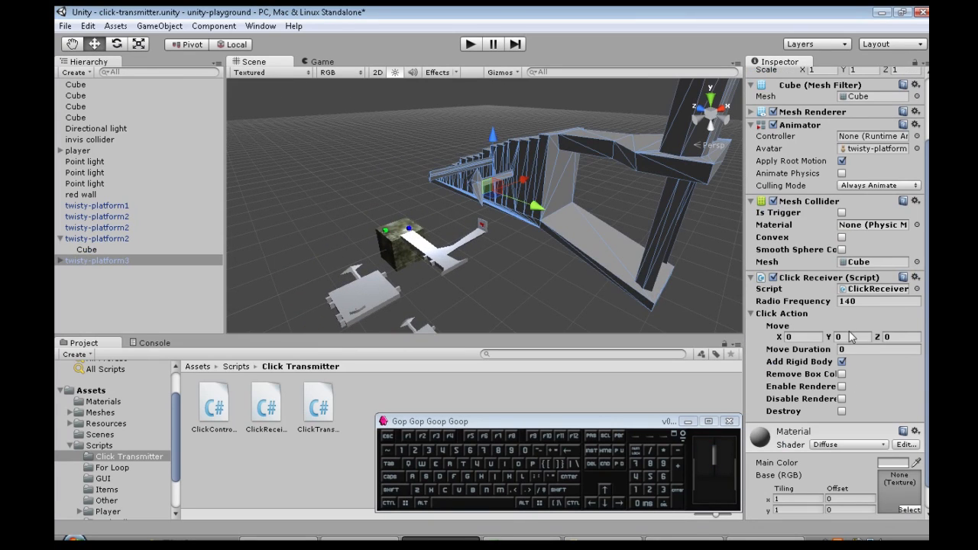
click(877, 301)
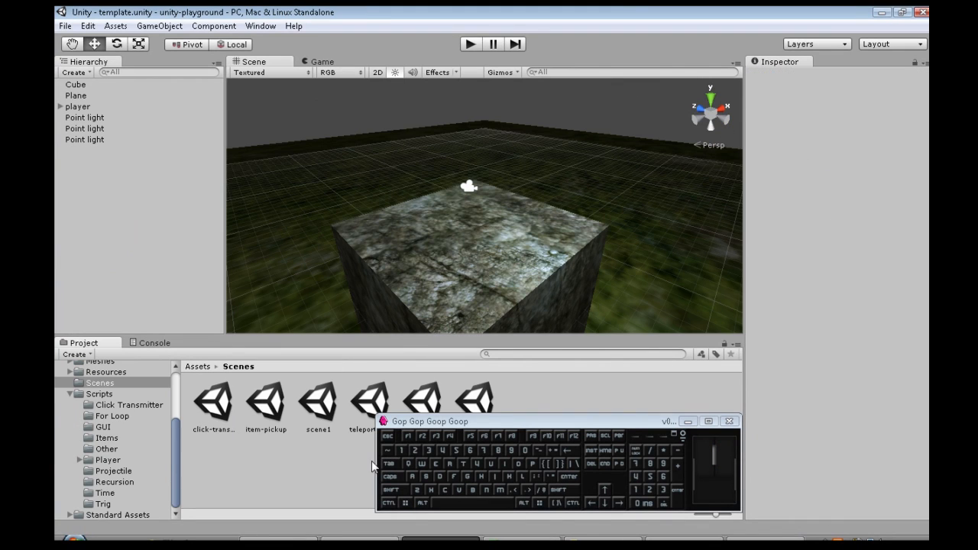
- Create a sphere scaled to 2 and apply the blue material to it
click(159, 25)
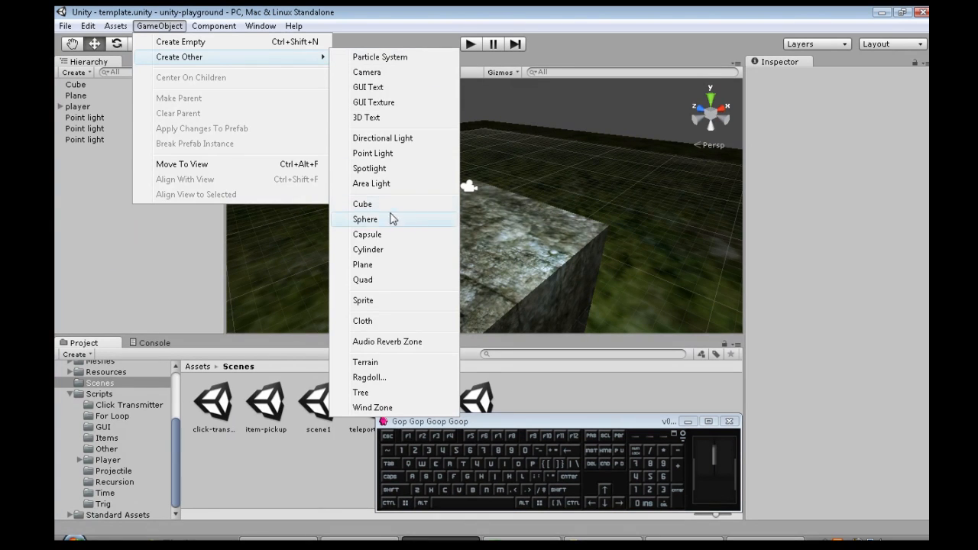
click(365, 219)
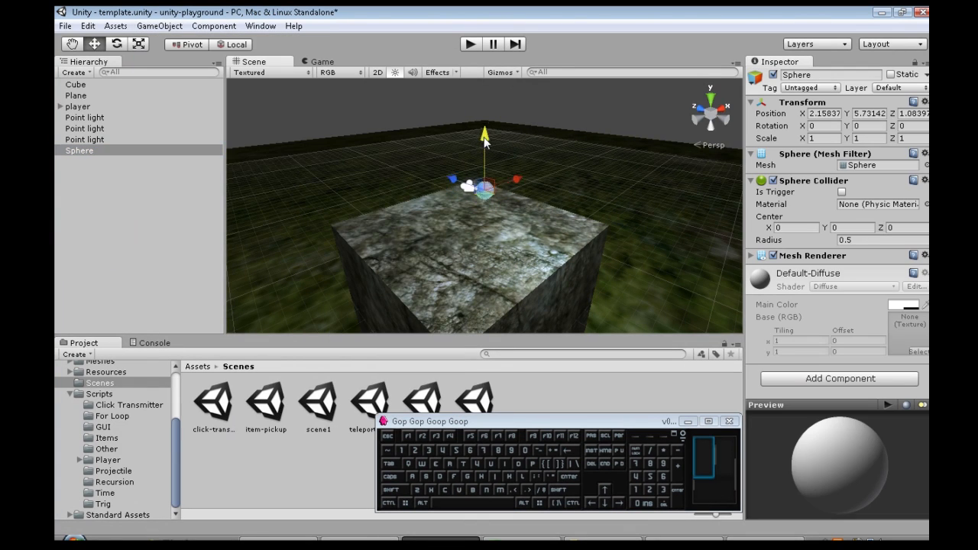
text(2)
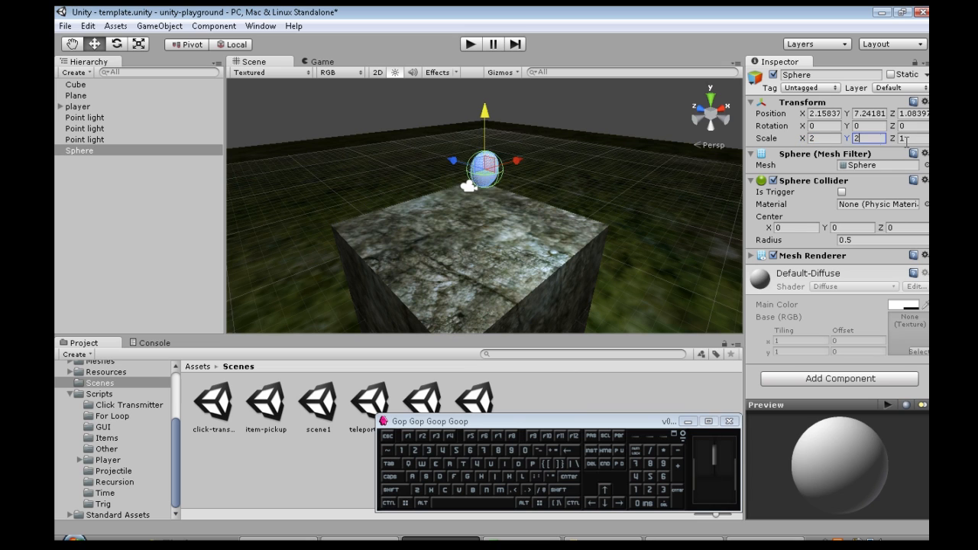
drag(486, 168, 539, 168)
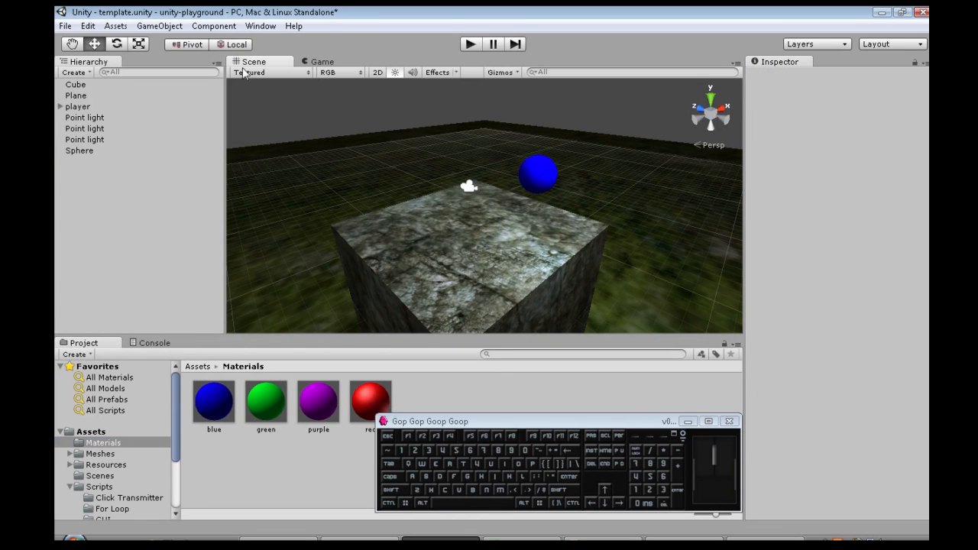
- Create a cube with a Click Receiver on radio frequency 200
click(159, 25)
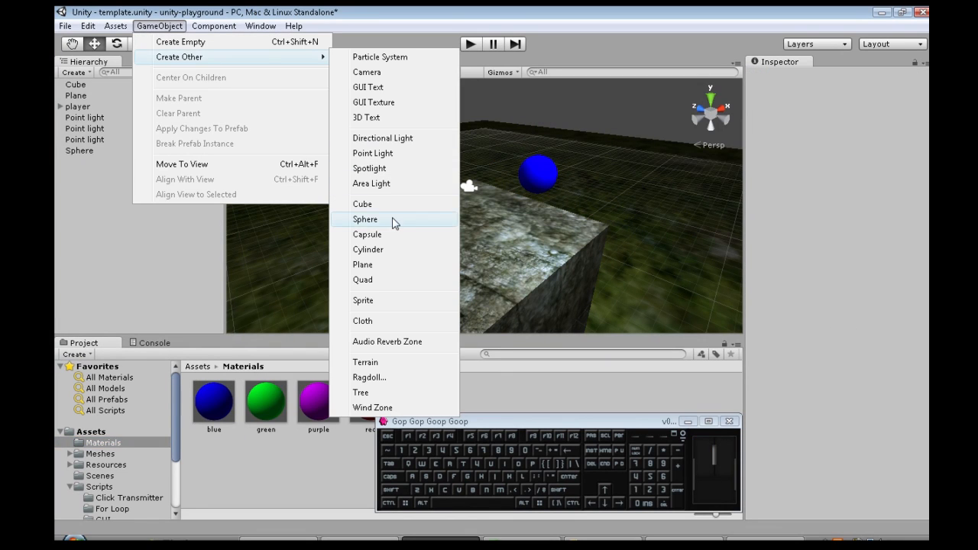
click(362, 204)
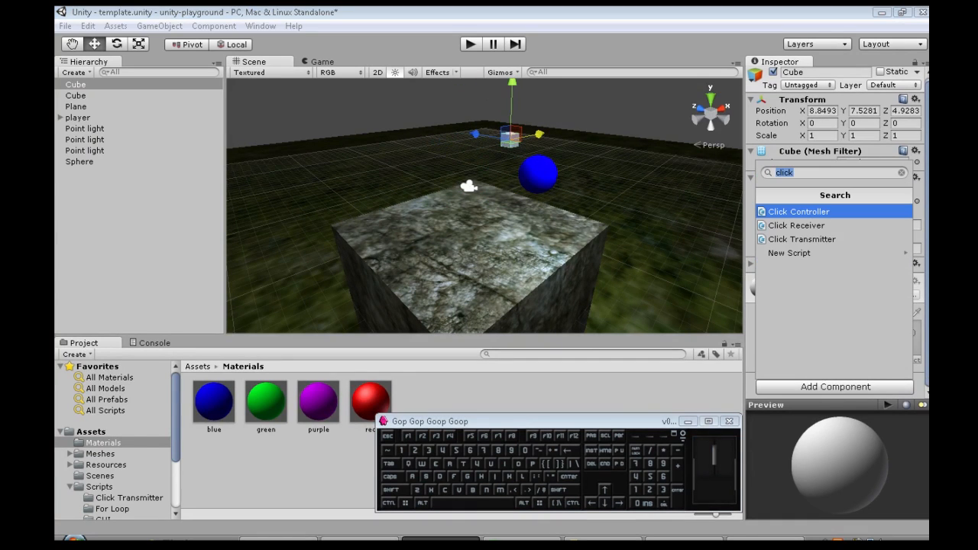
click(797, 225)
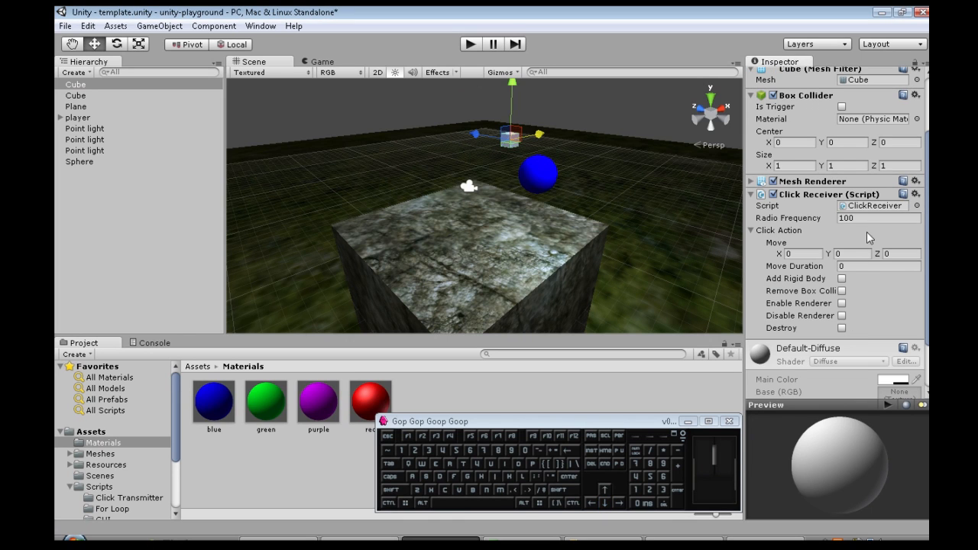
text(200)
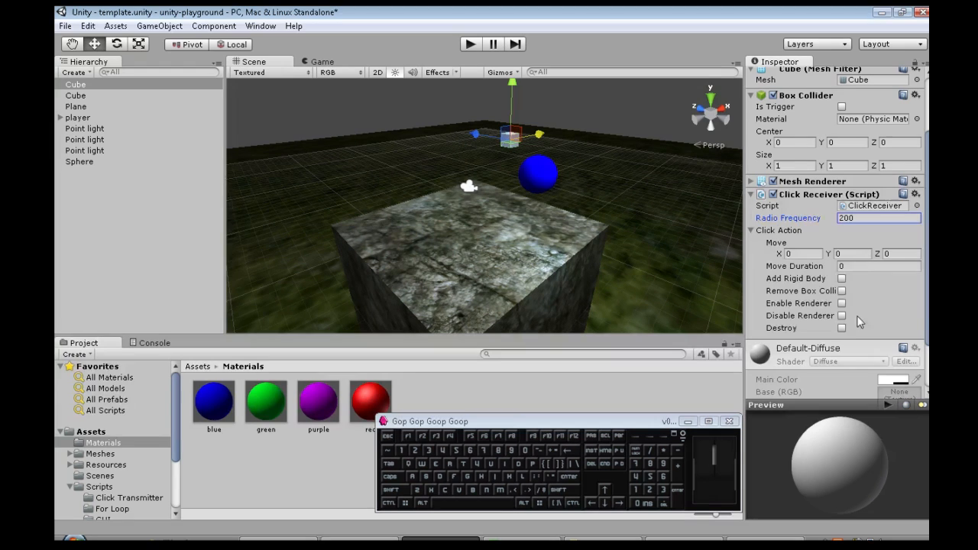
click(842, 278)
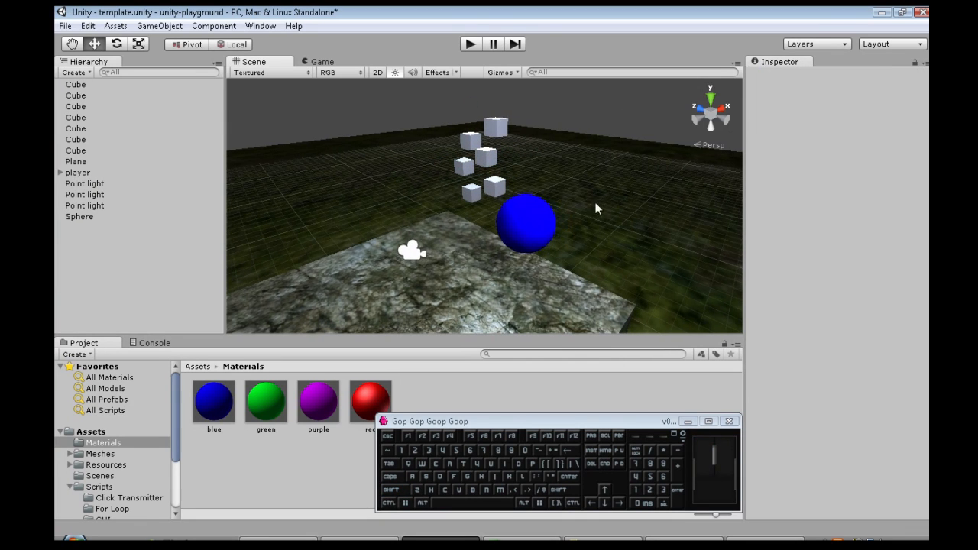
- Set the cube on the right to destroy itself when triggered
click(75, 84)
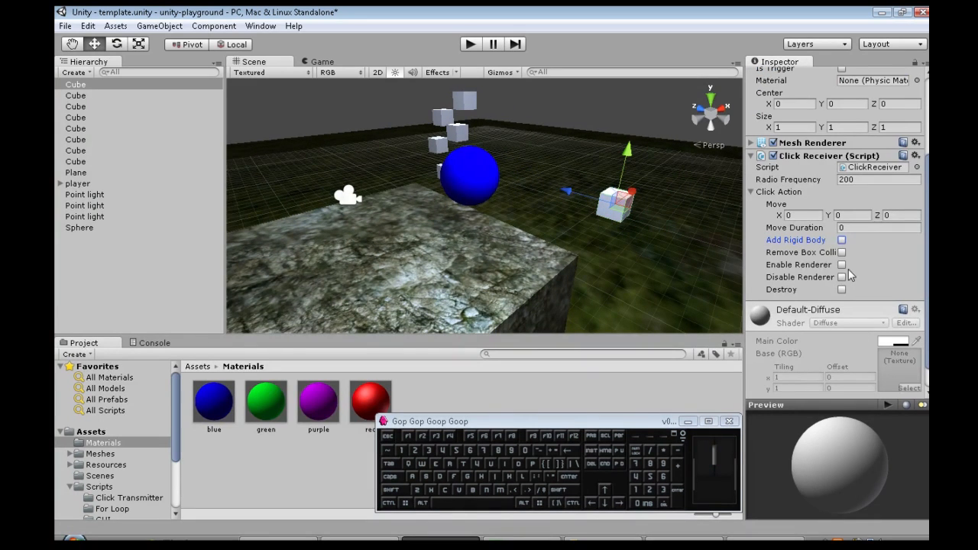
click(841, 289)
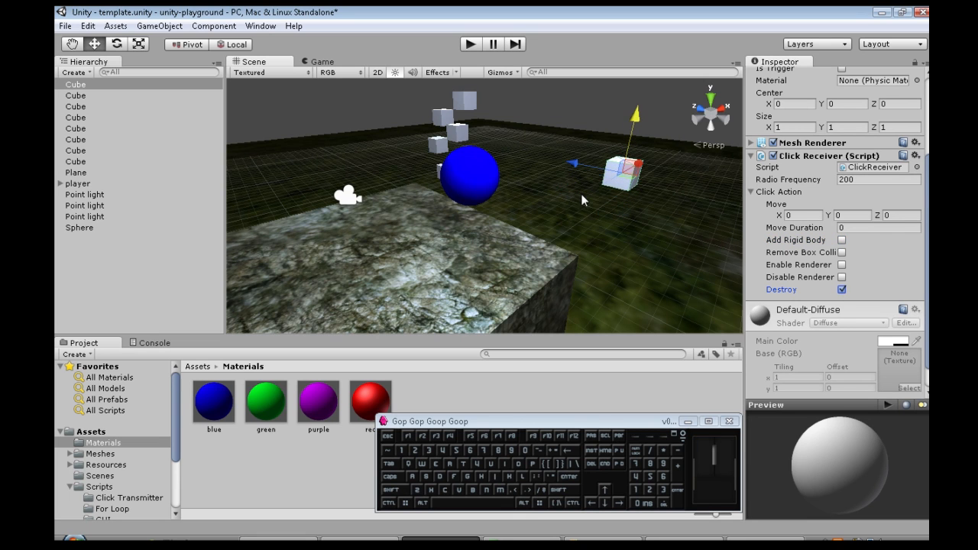
click(79, 227)
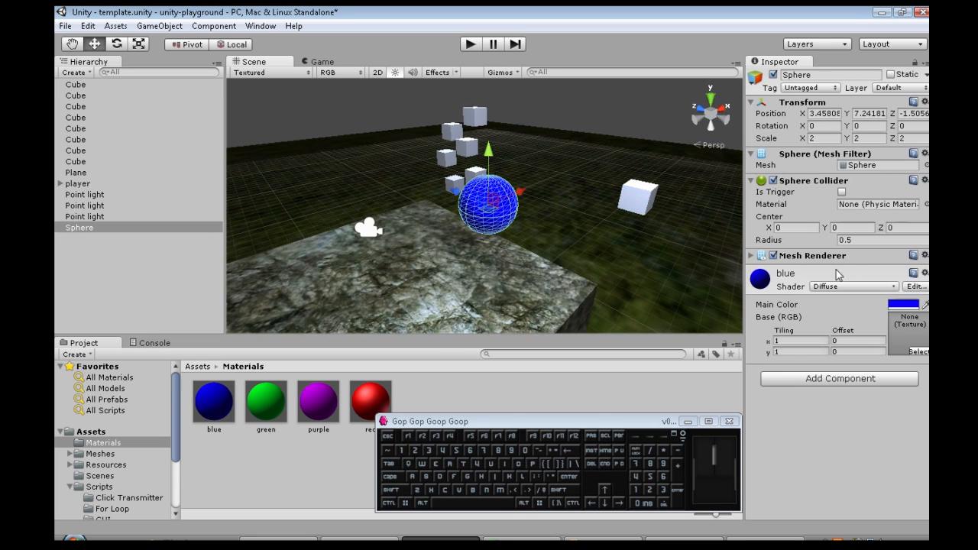
- Add a Click Transmitter and Click Receiver on frequency 200, moving Y 5 over 3
text(click)
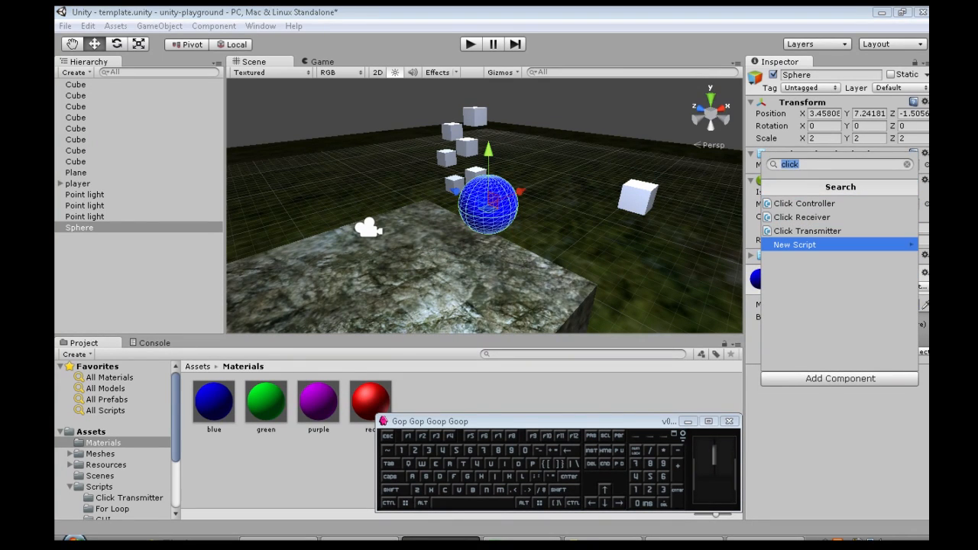
click(806, 231)
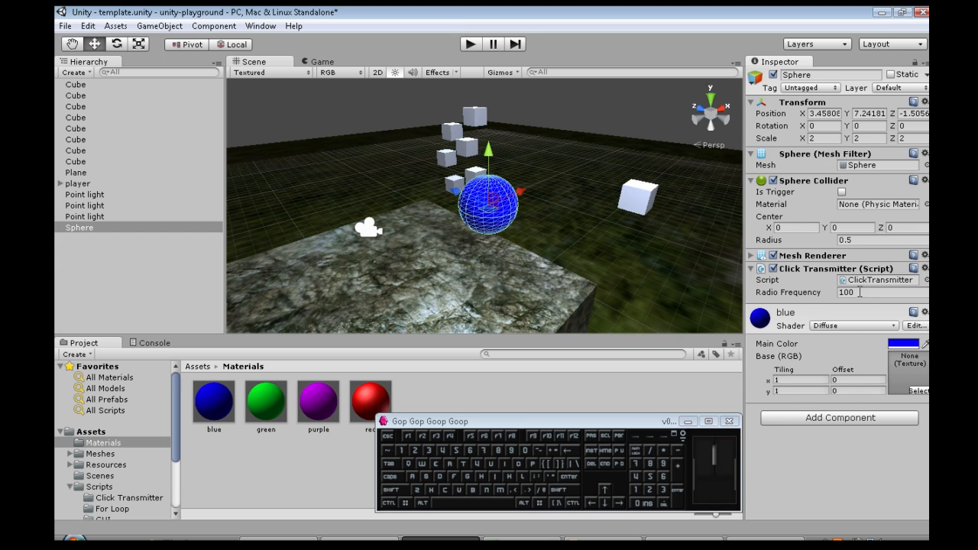
text(200)
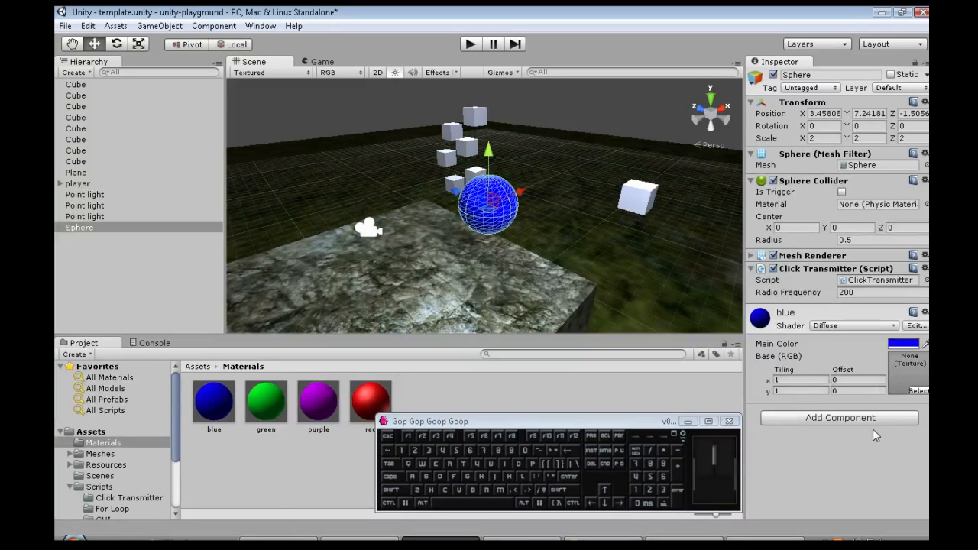
click(840, 417)
text(5)
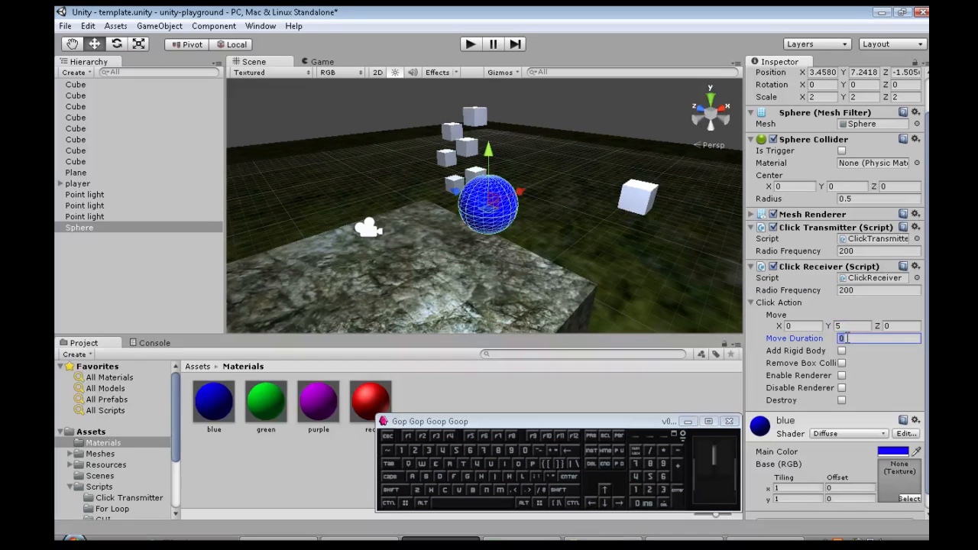
text(3)
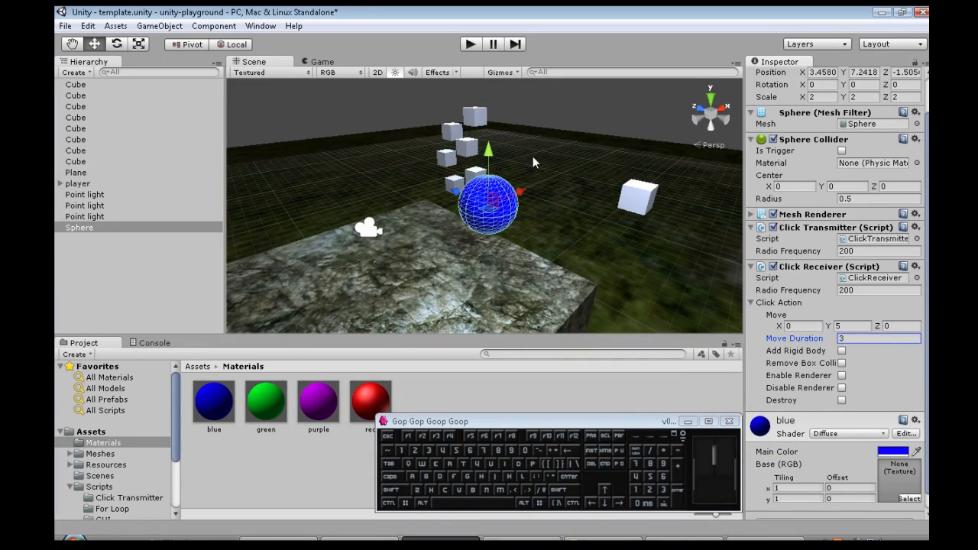